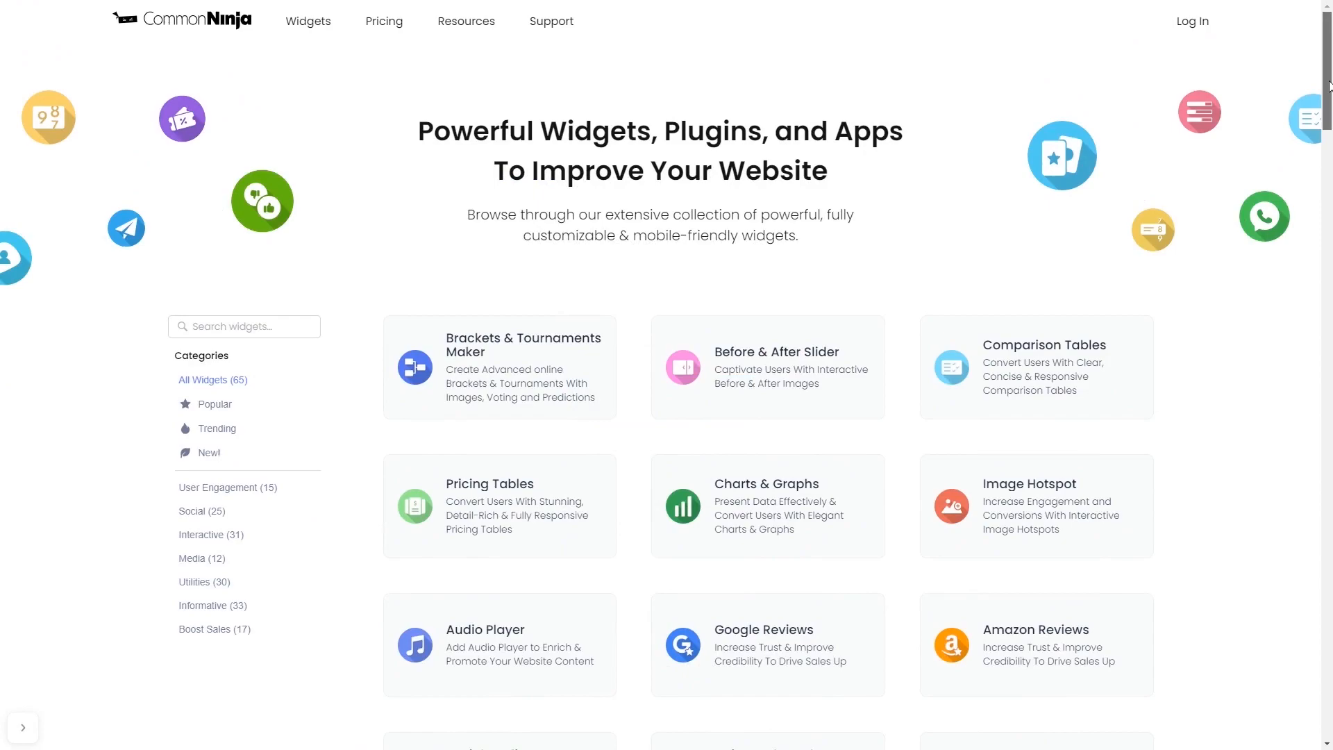
Create a new Image Slider widget, 'My Slider', from the widget catalog.
scroll(down, 3)
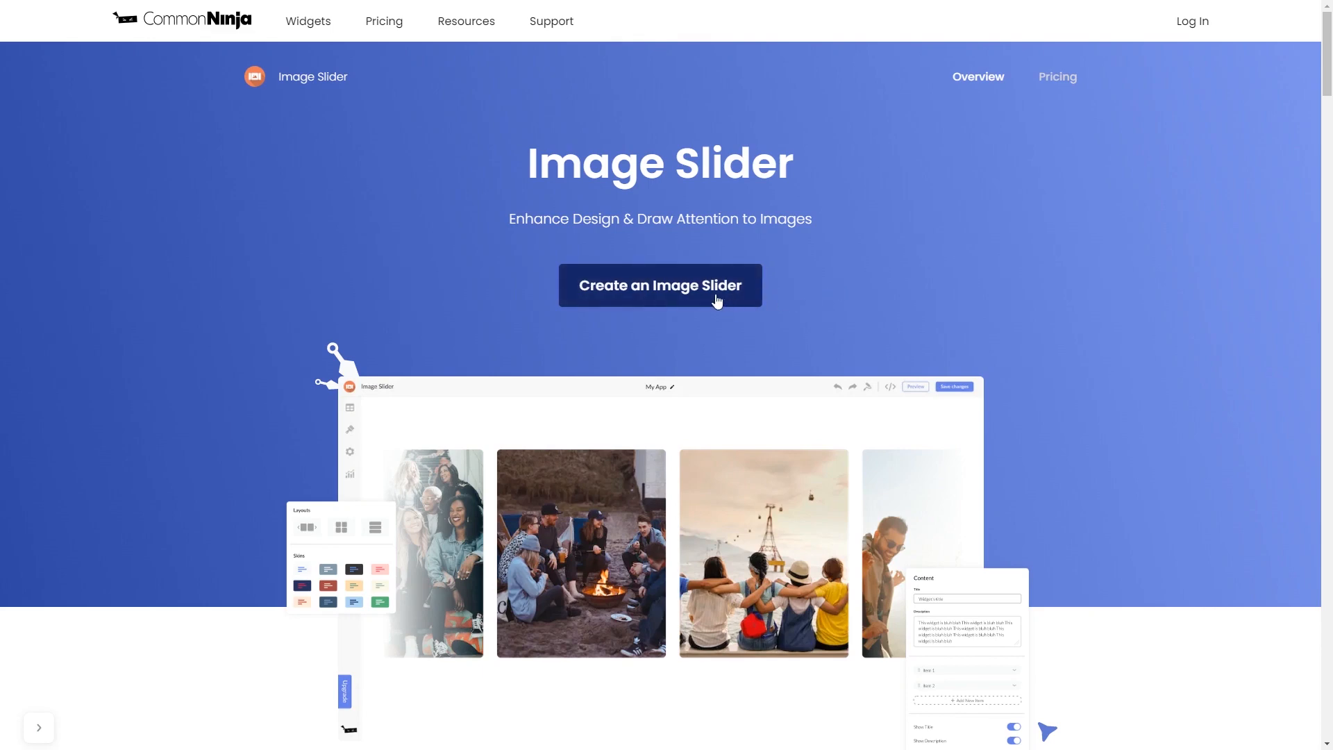
click(660, 284)
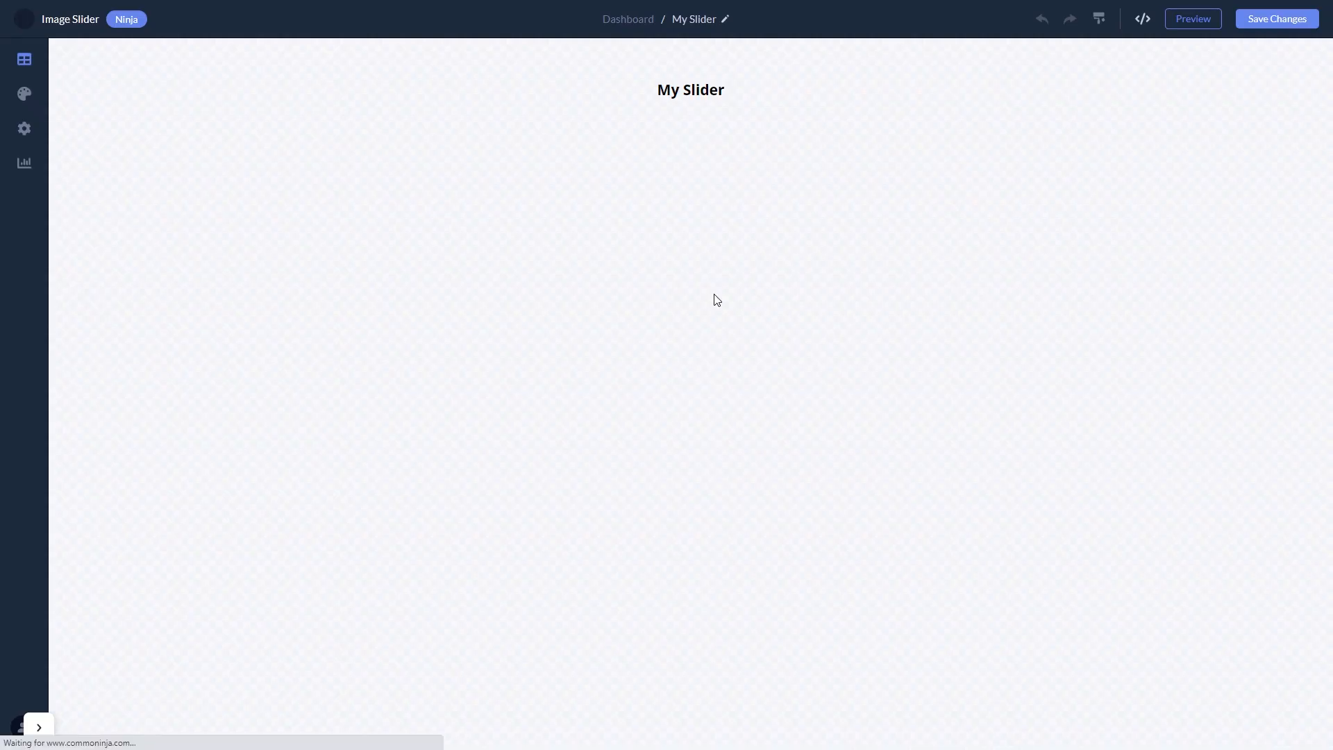
Review the slider's four sample images, first image details, and style options.
click(24, 58)
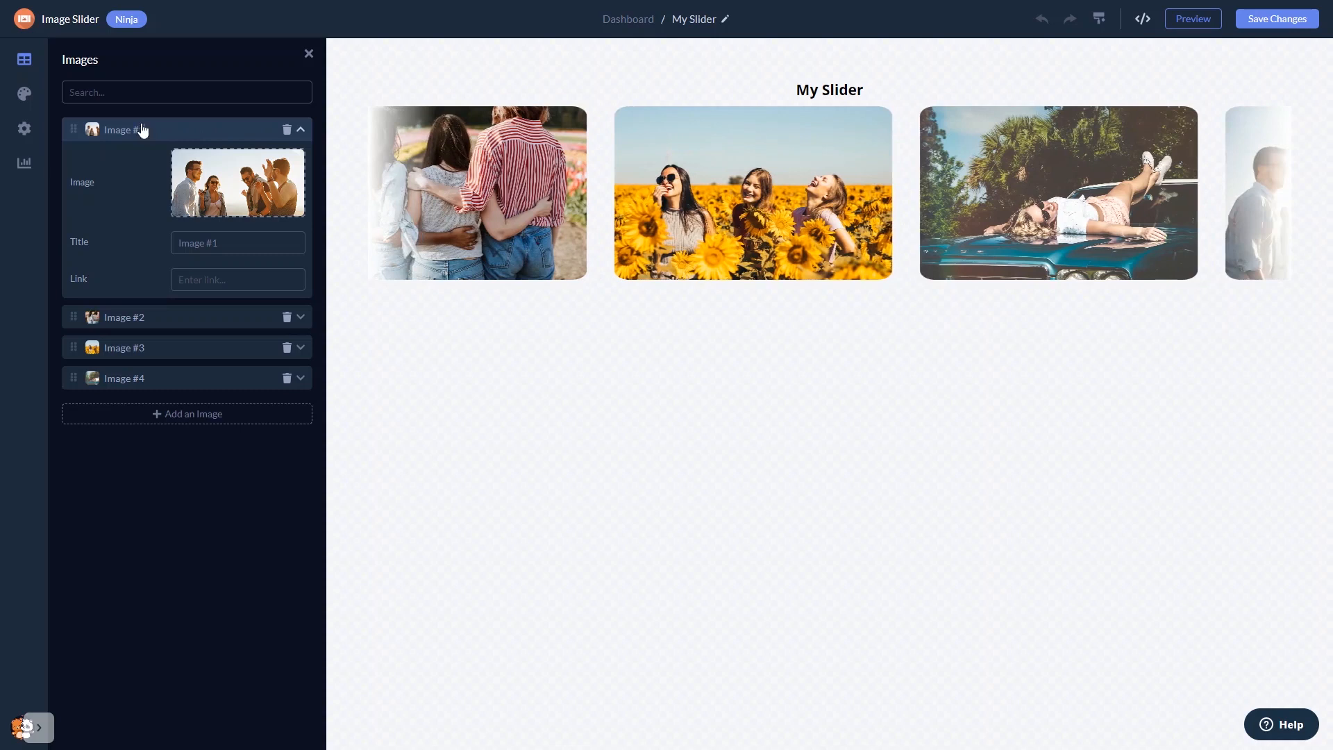
click(23, 92)
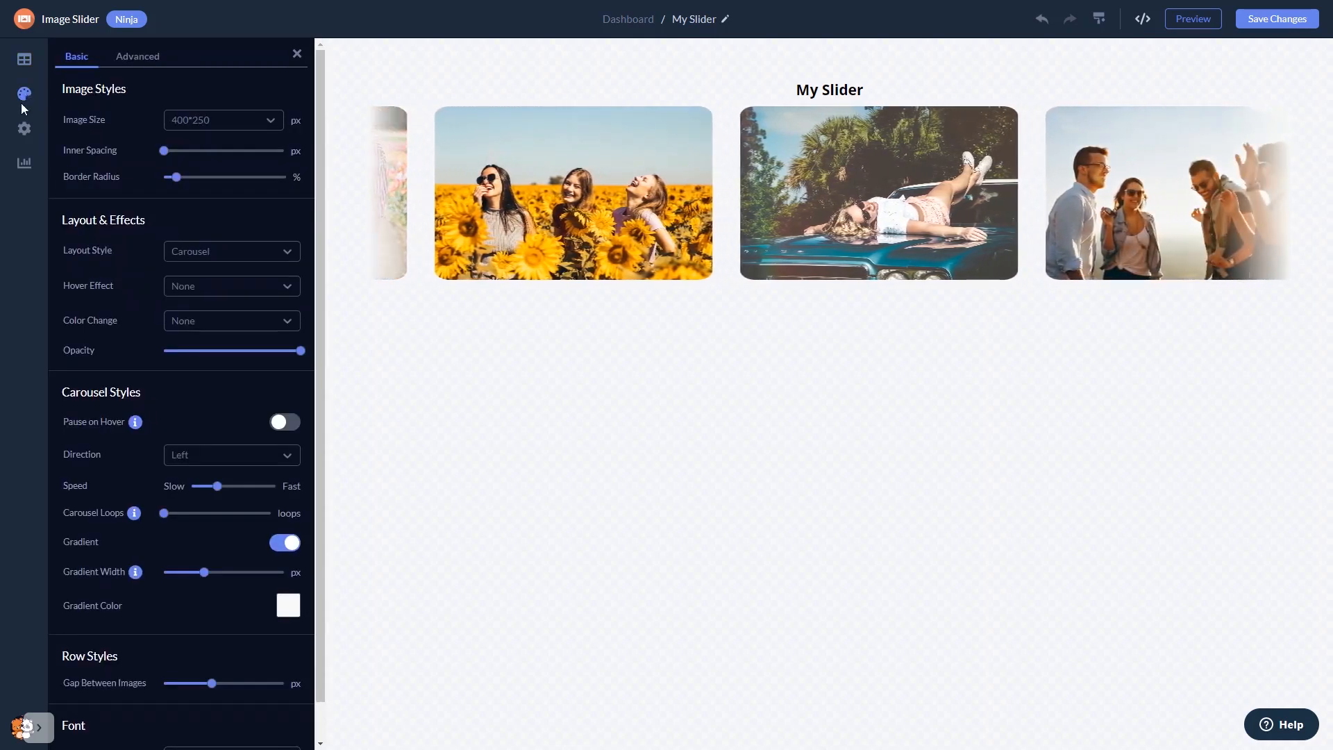
click(23, 129)
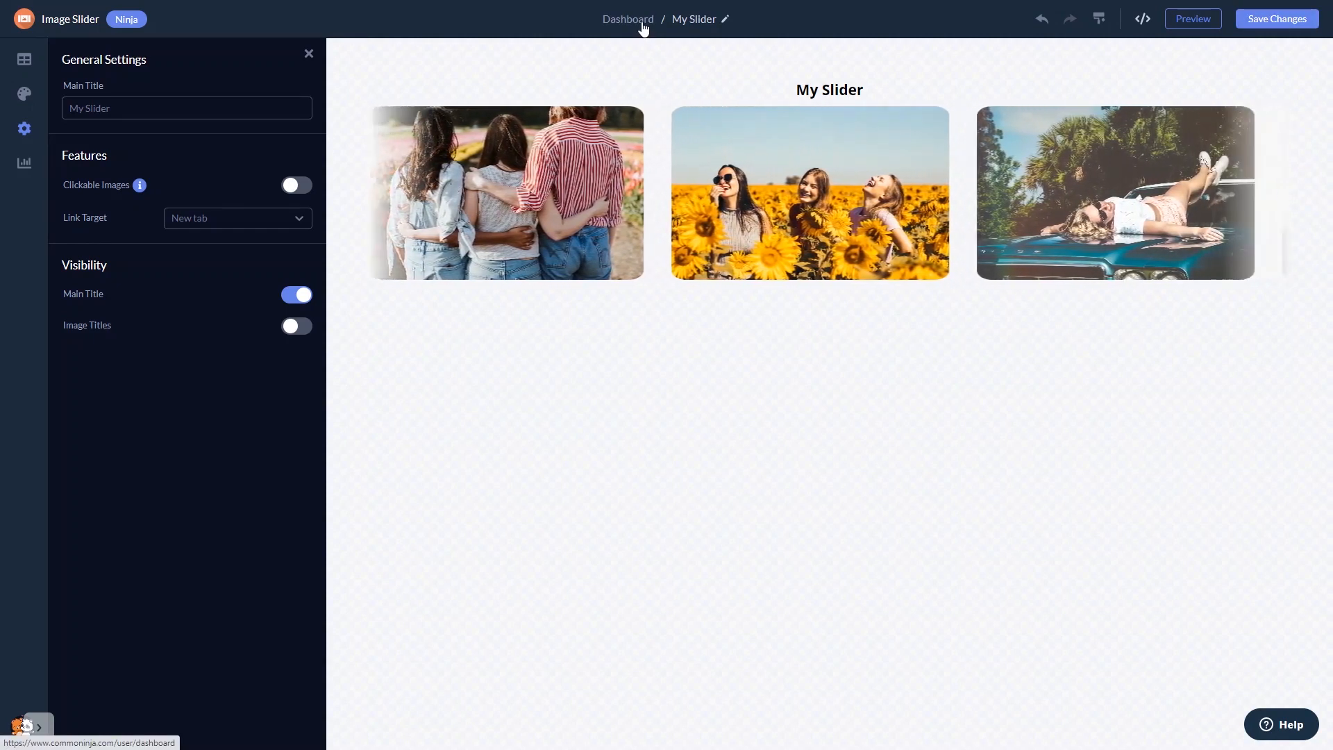
Return to the dashboard and show the widget's installation code with embed script and ID.
click(627, 19)
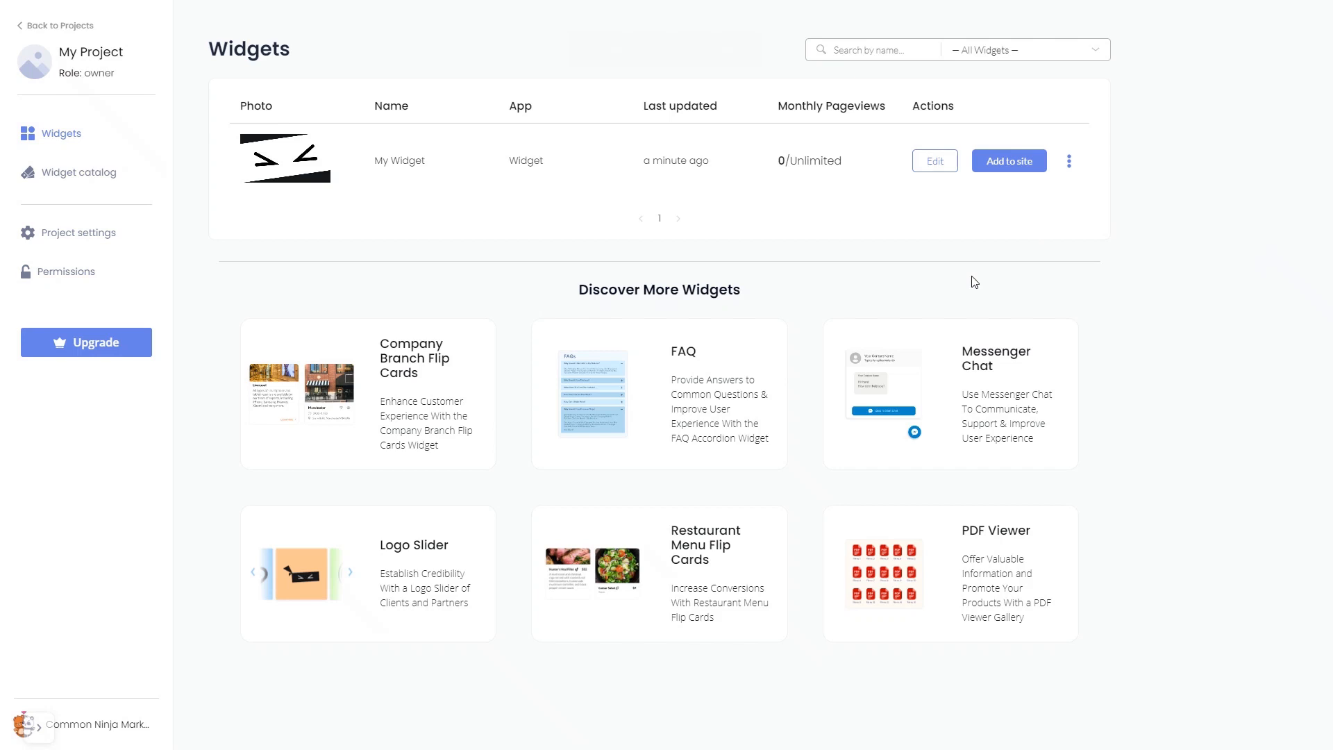
mouse_move(991, 254)
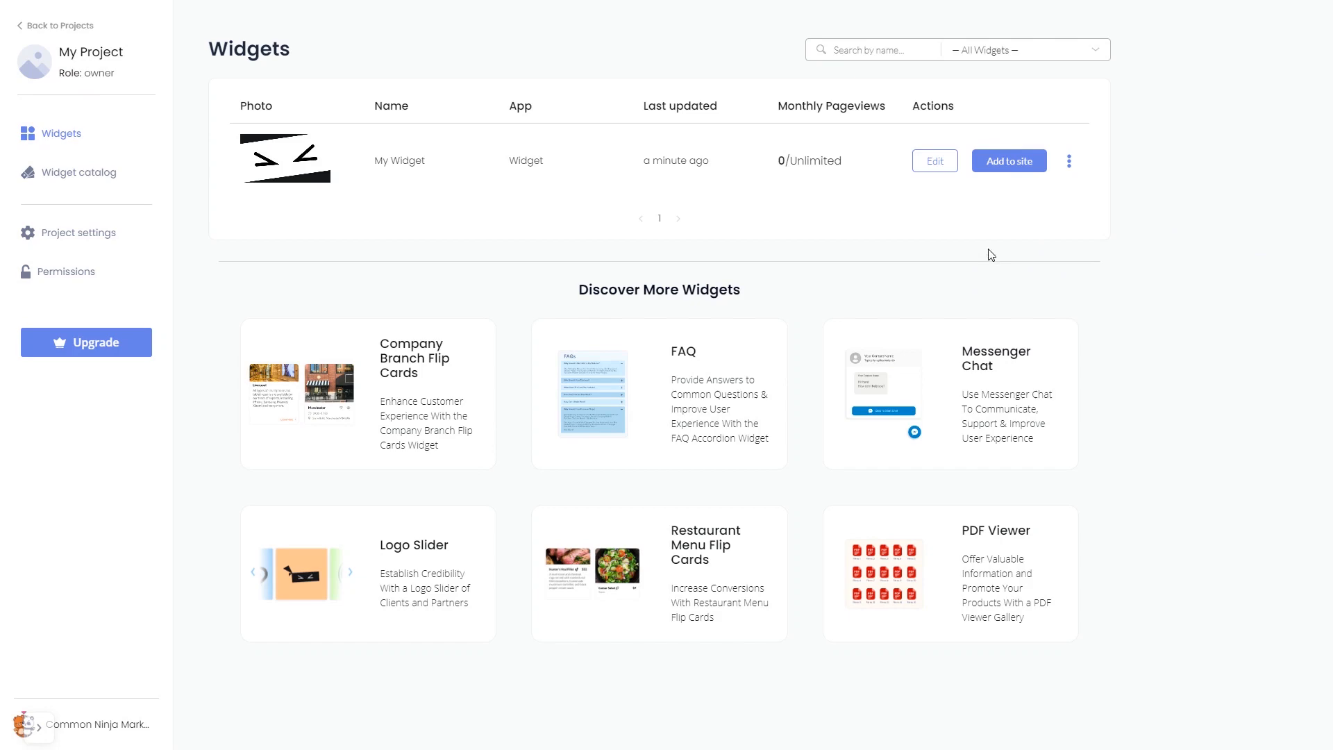
mouse_move(1009, 160)
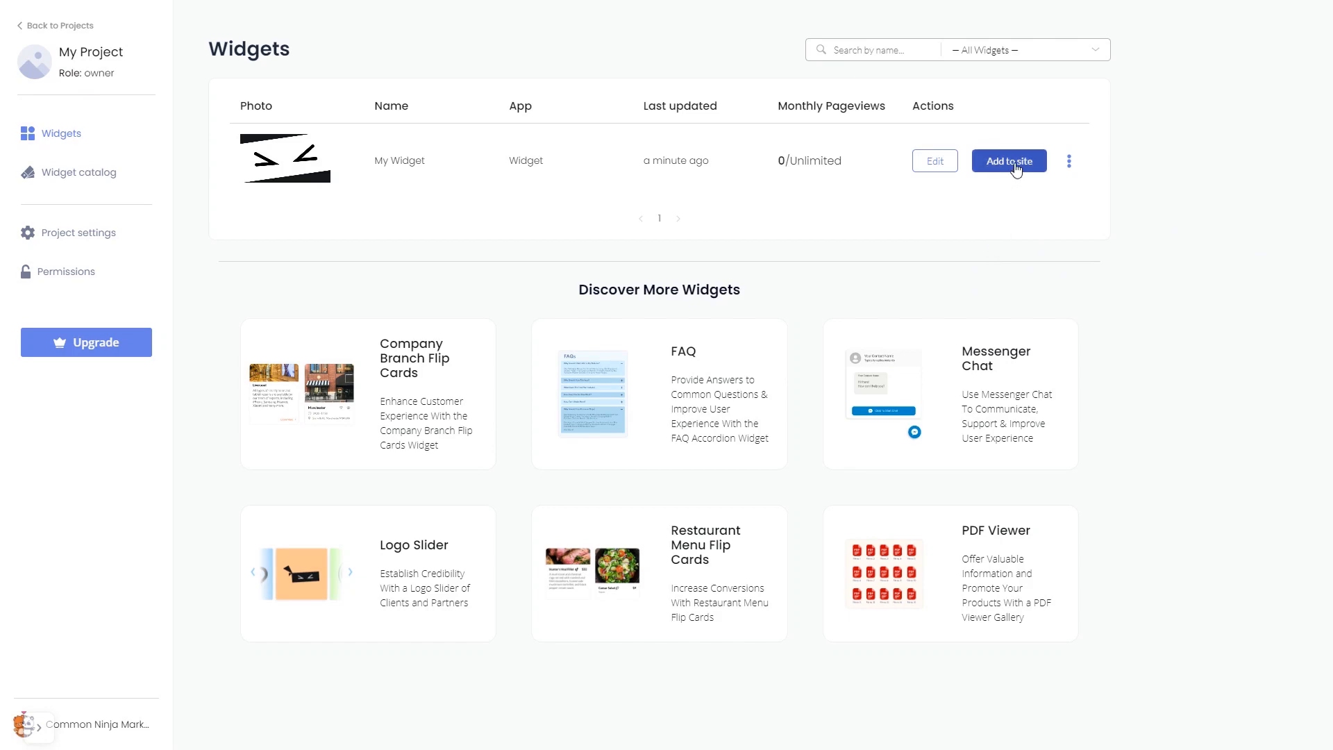
click(1009, 160)
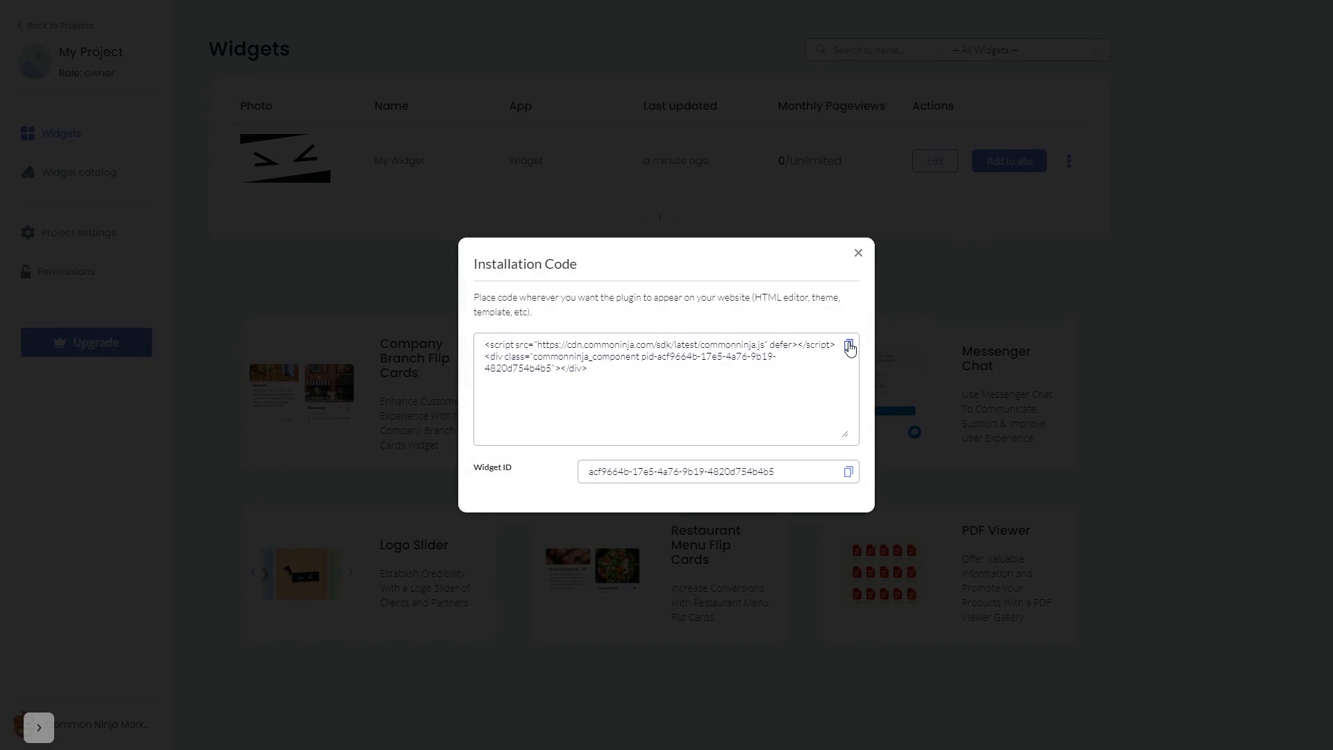
Copy the widget's embed script and dismiss the Installation Code dialog.
click(847, 347)
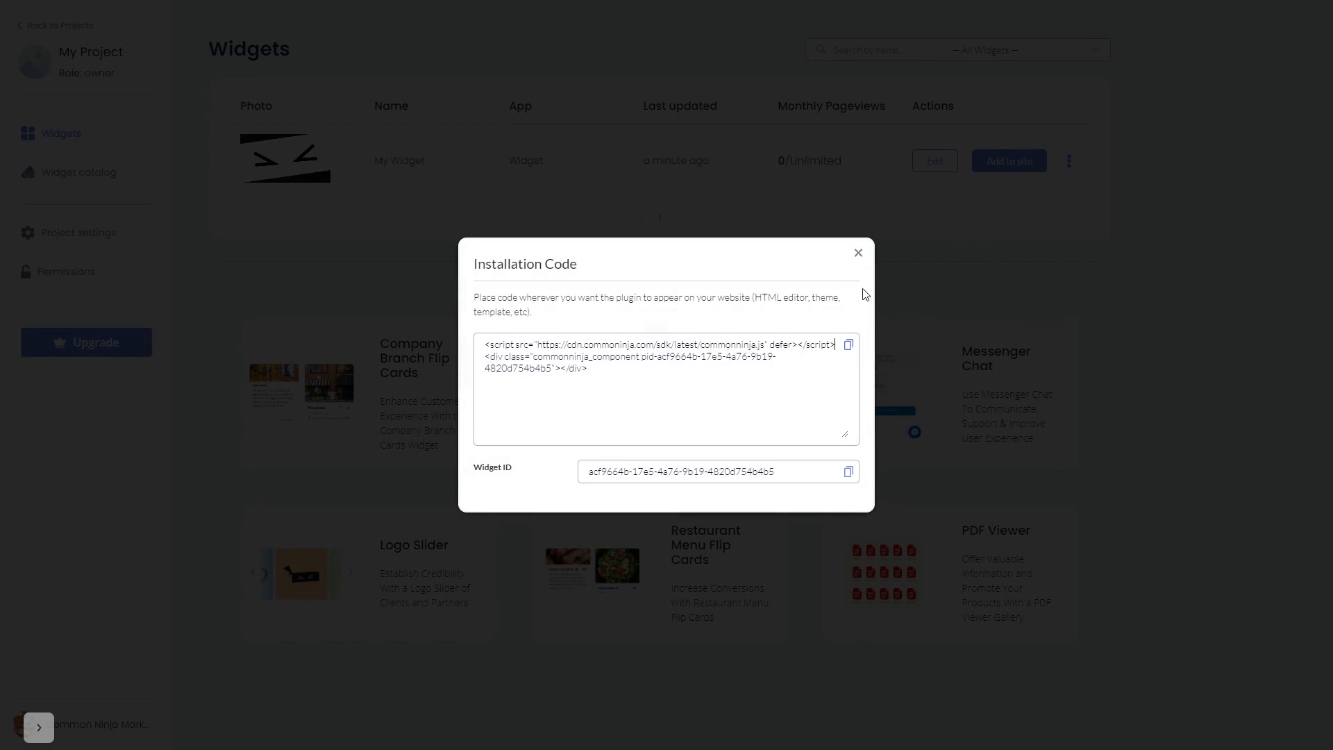
click(857, 253)
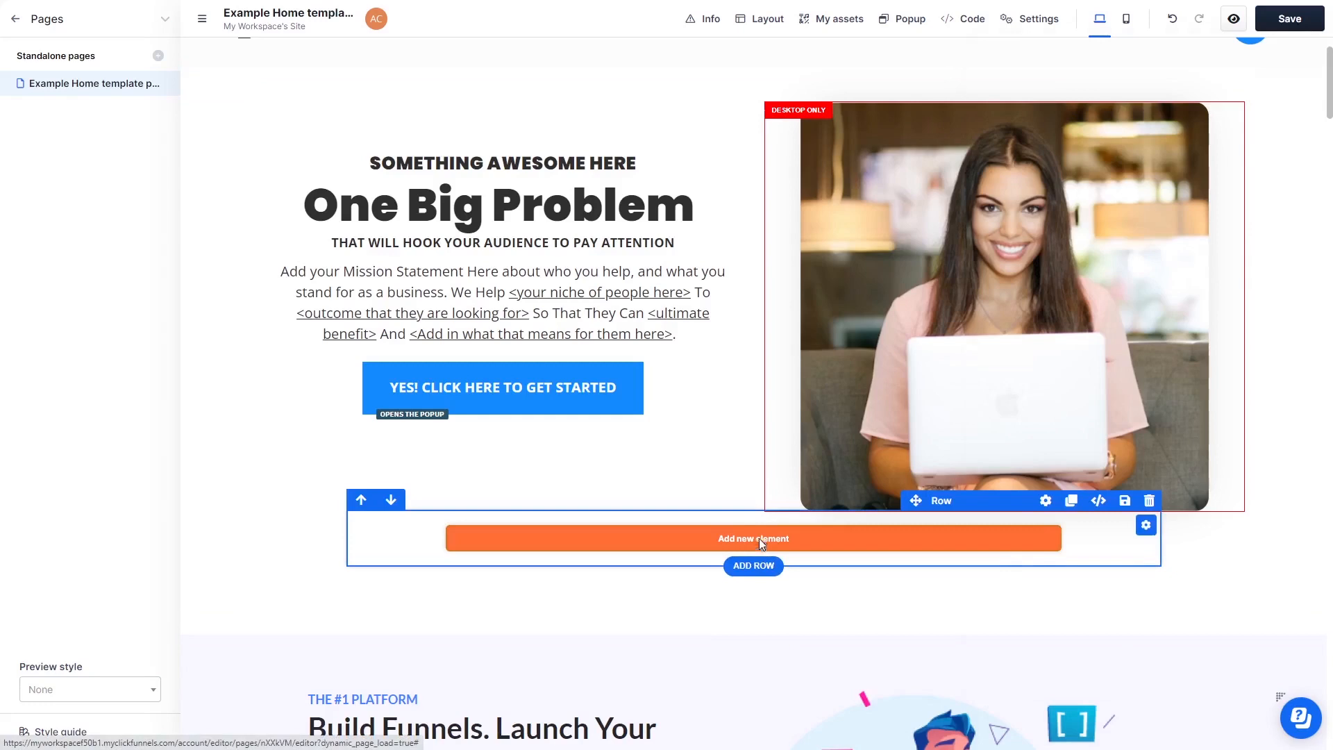
Add a Custom JS / HTML element to the empty row on Example Home.
click(753, 538)
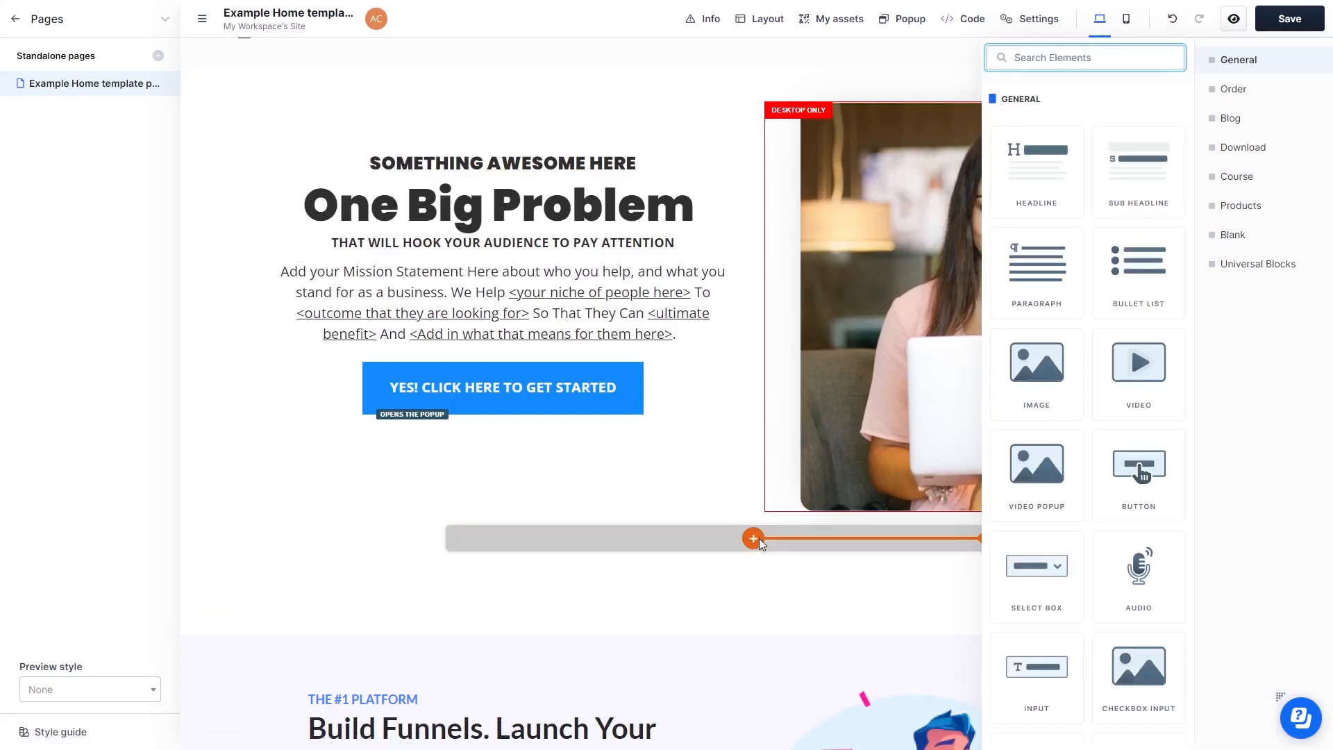
scroll(down, 3)
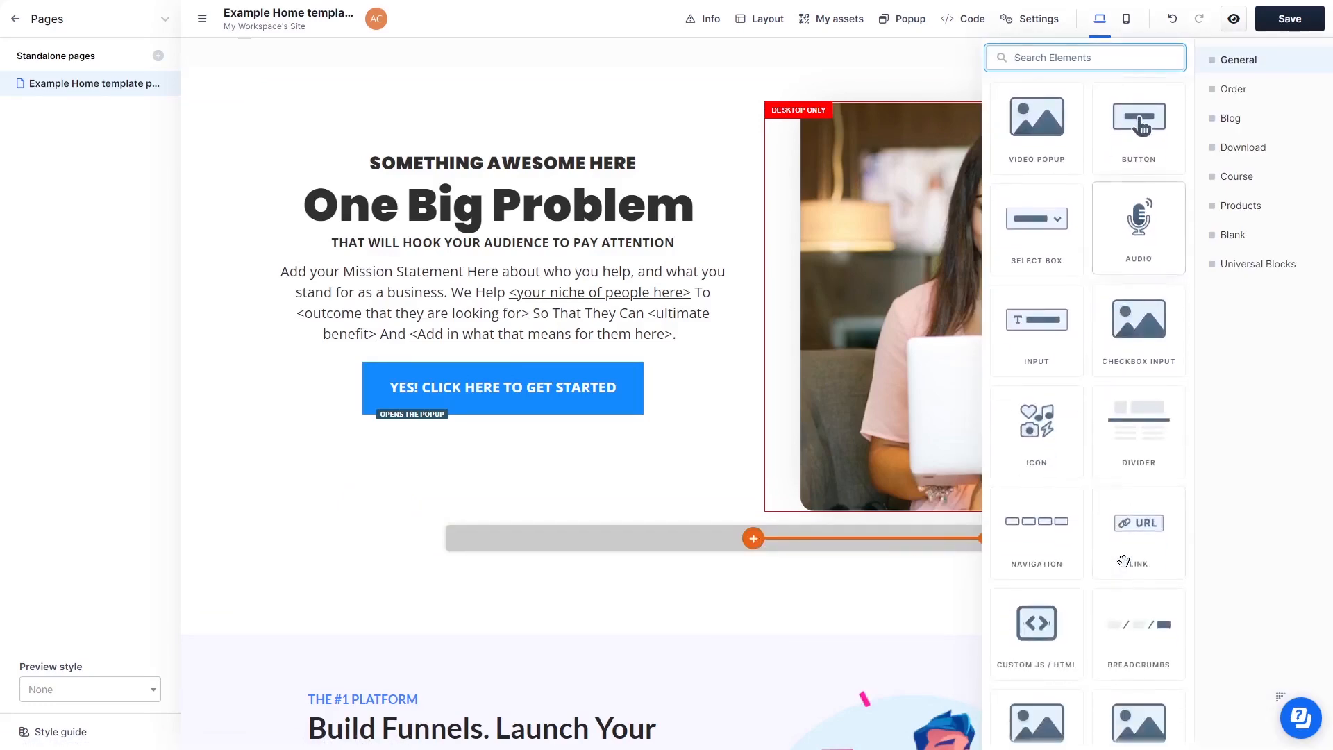
scroll(down, 3)
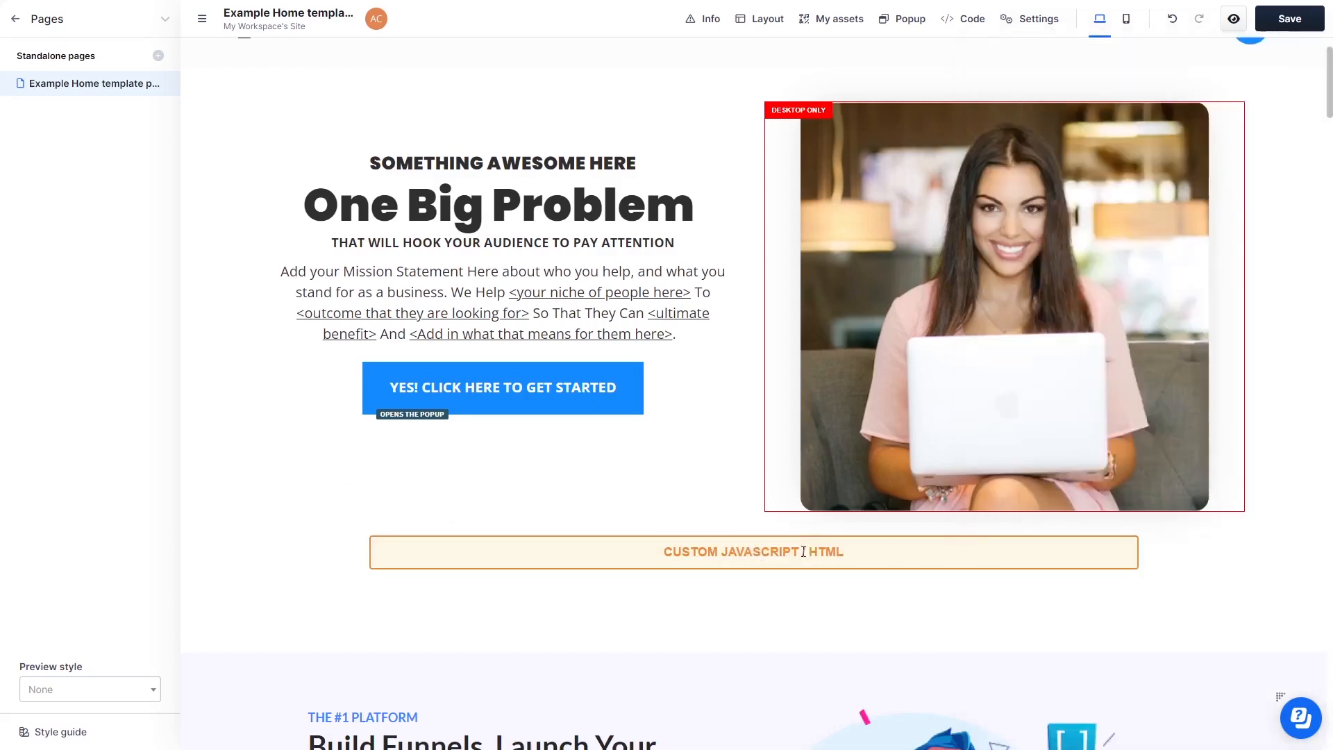
click(753, 550)
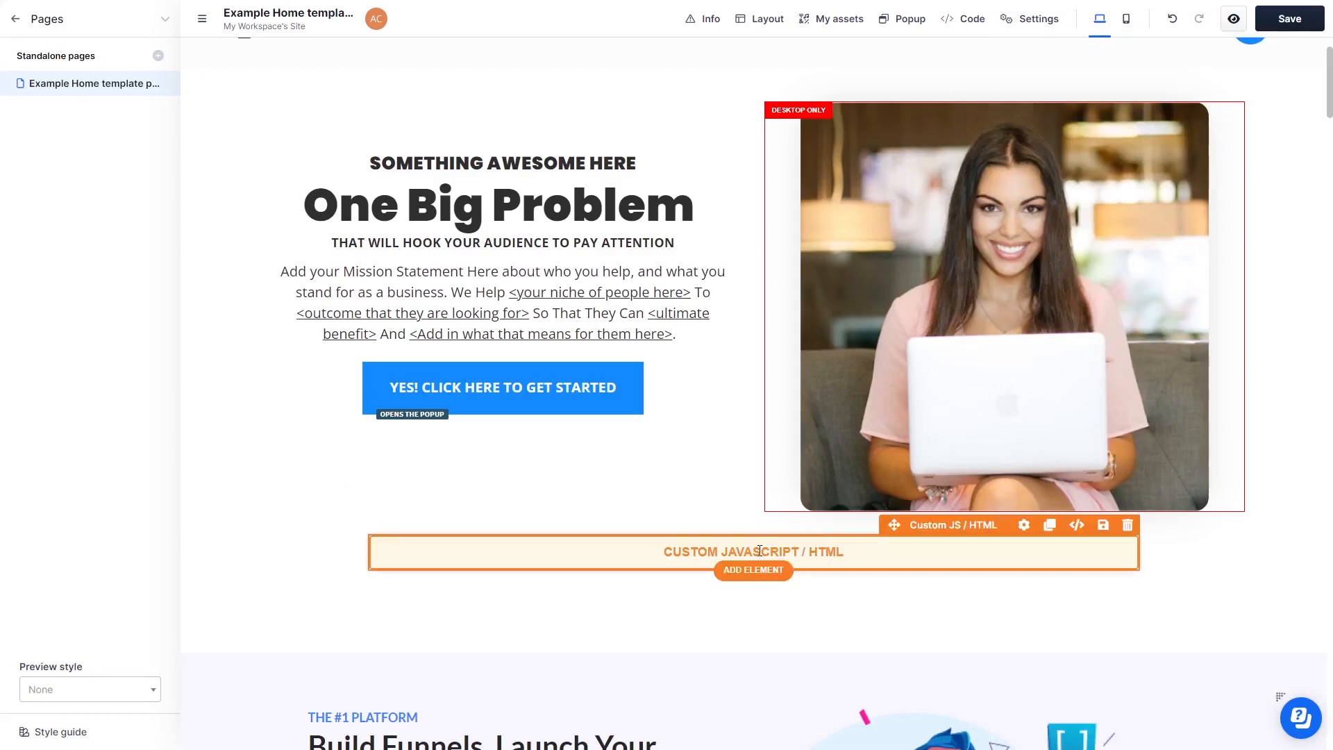
Paste the Common Ninja embed script into the element's code editor and close it.
click(752, 550)
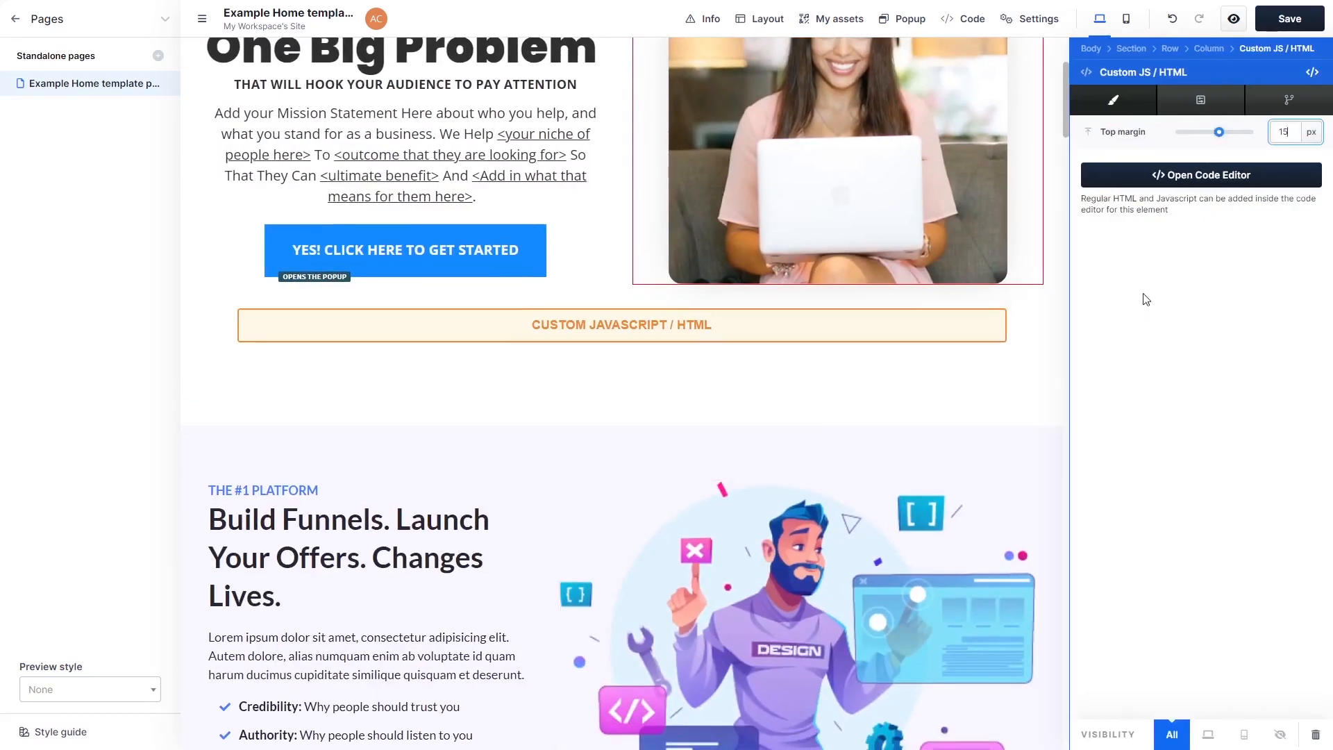
mouse_move(1171, 179)
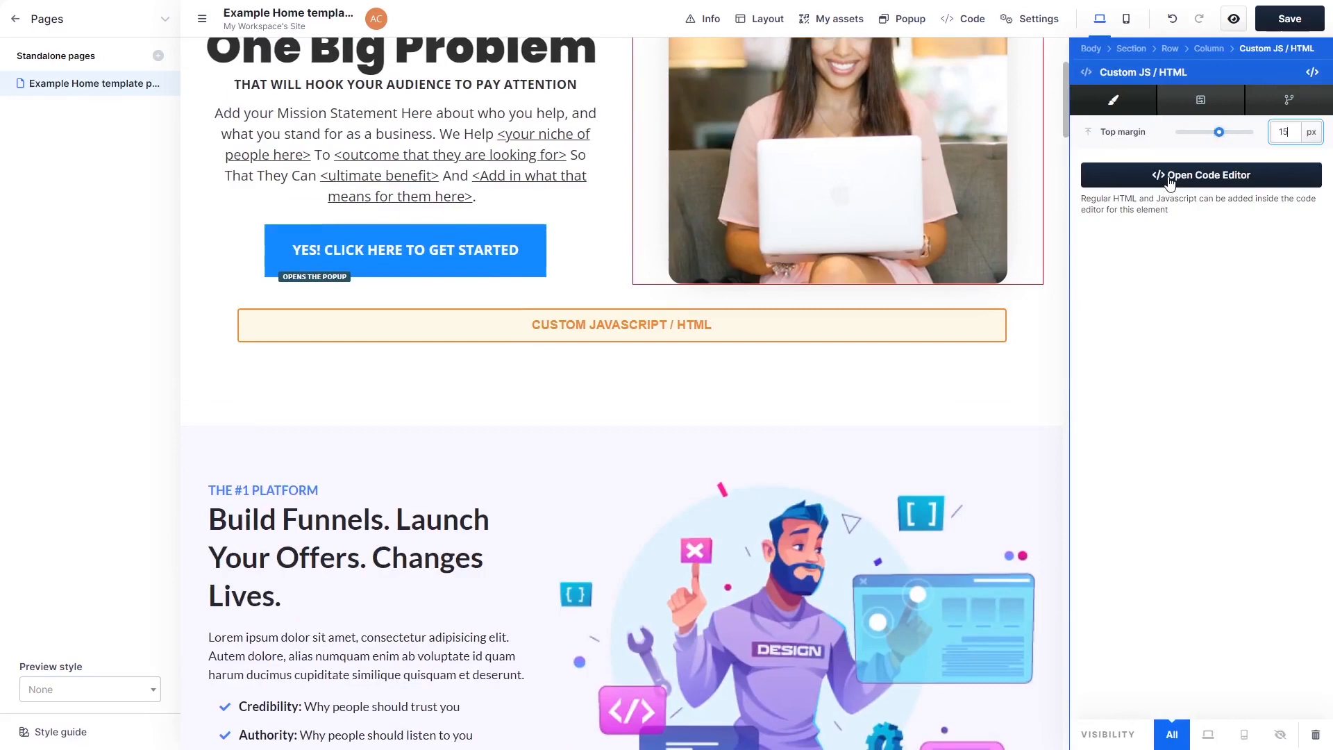
click(1201, 174)
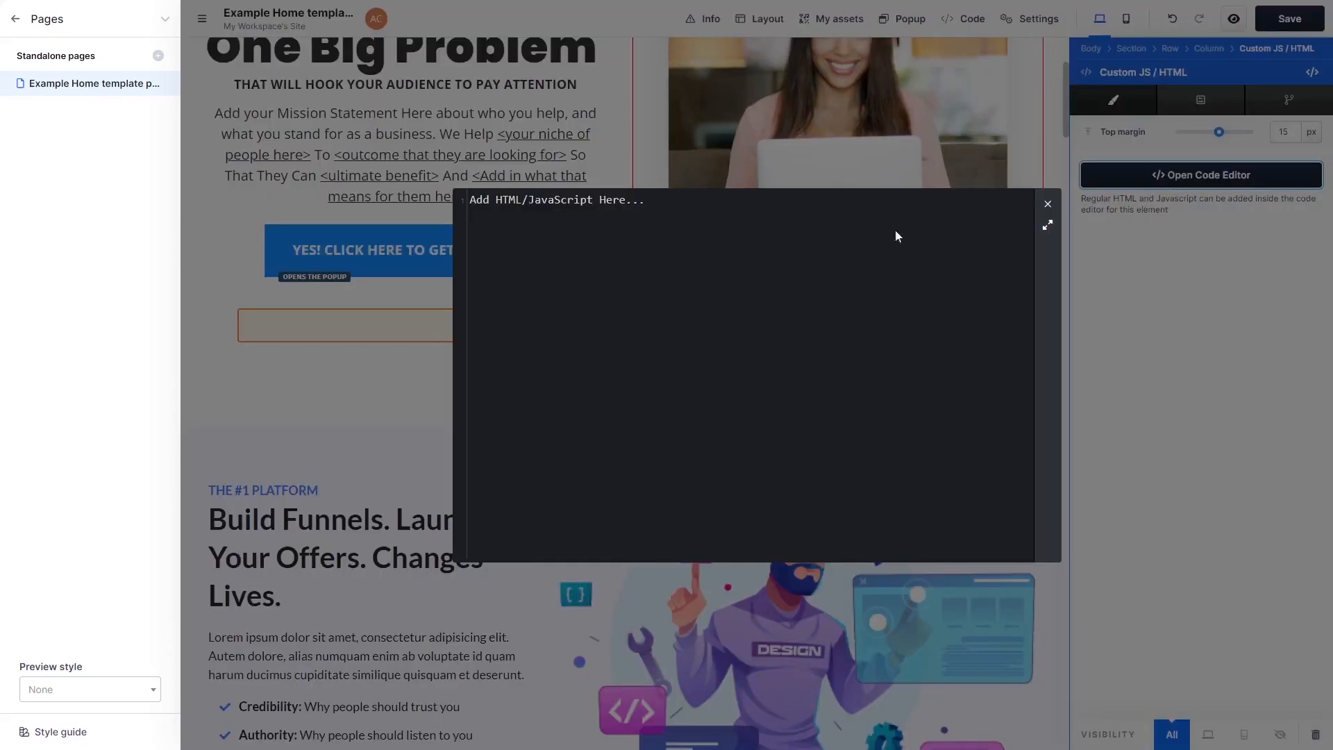
mouse_move(857, 258)
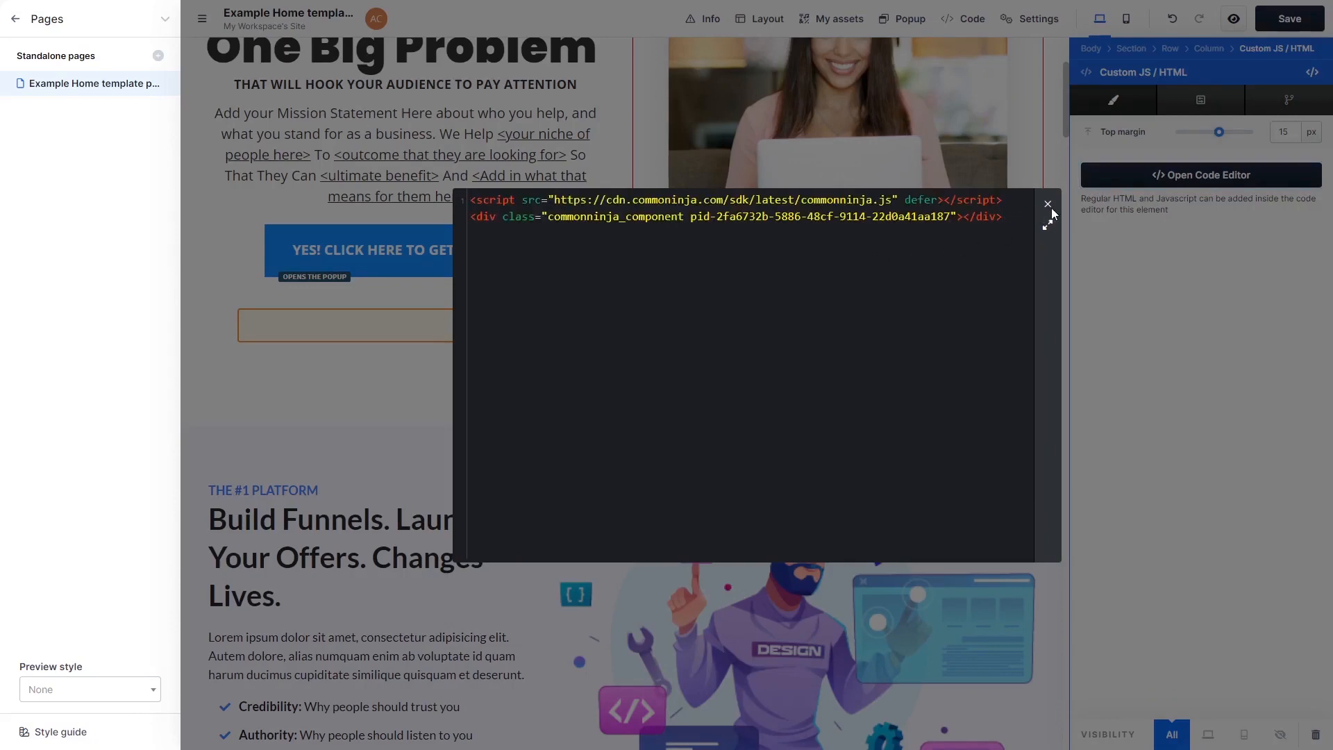
mouse_move(1049, 209)
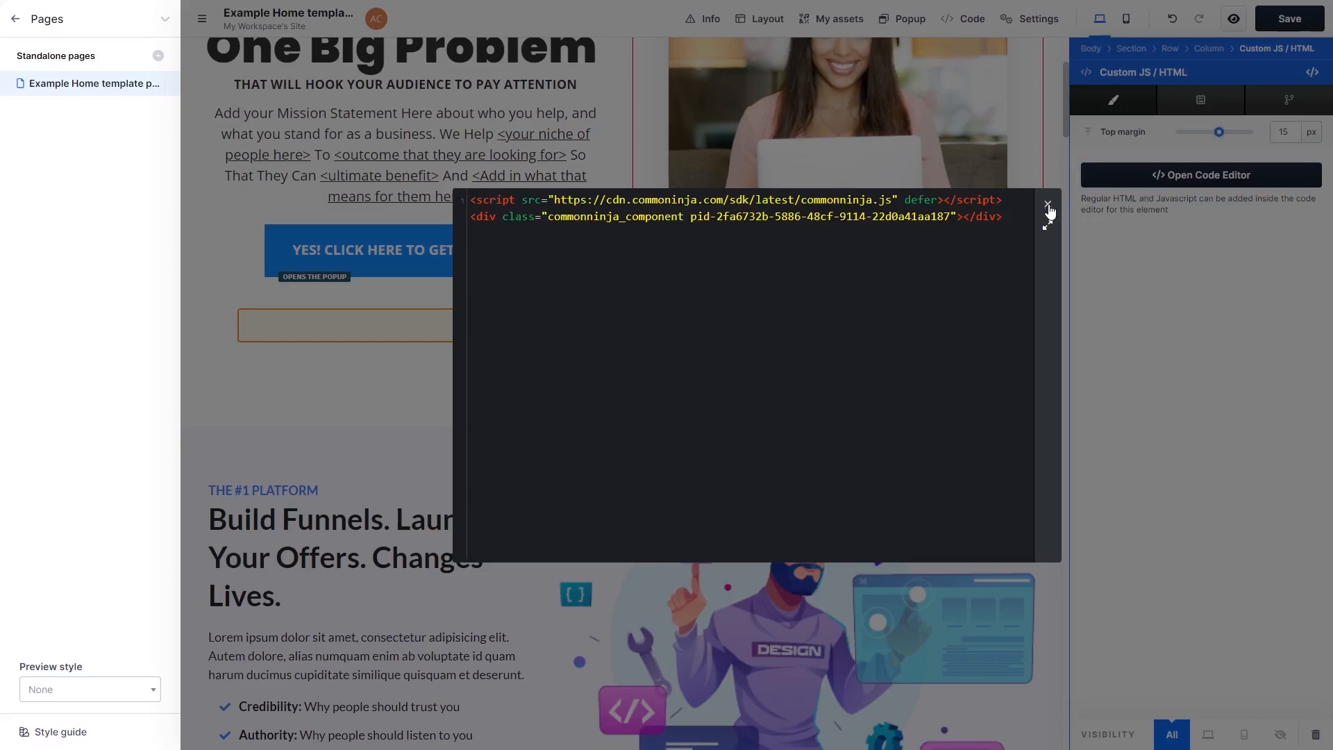
click(1048, 207)
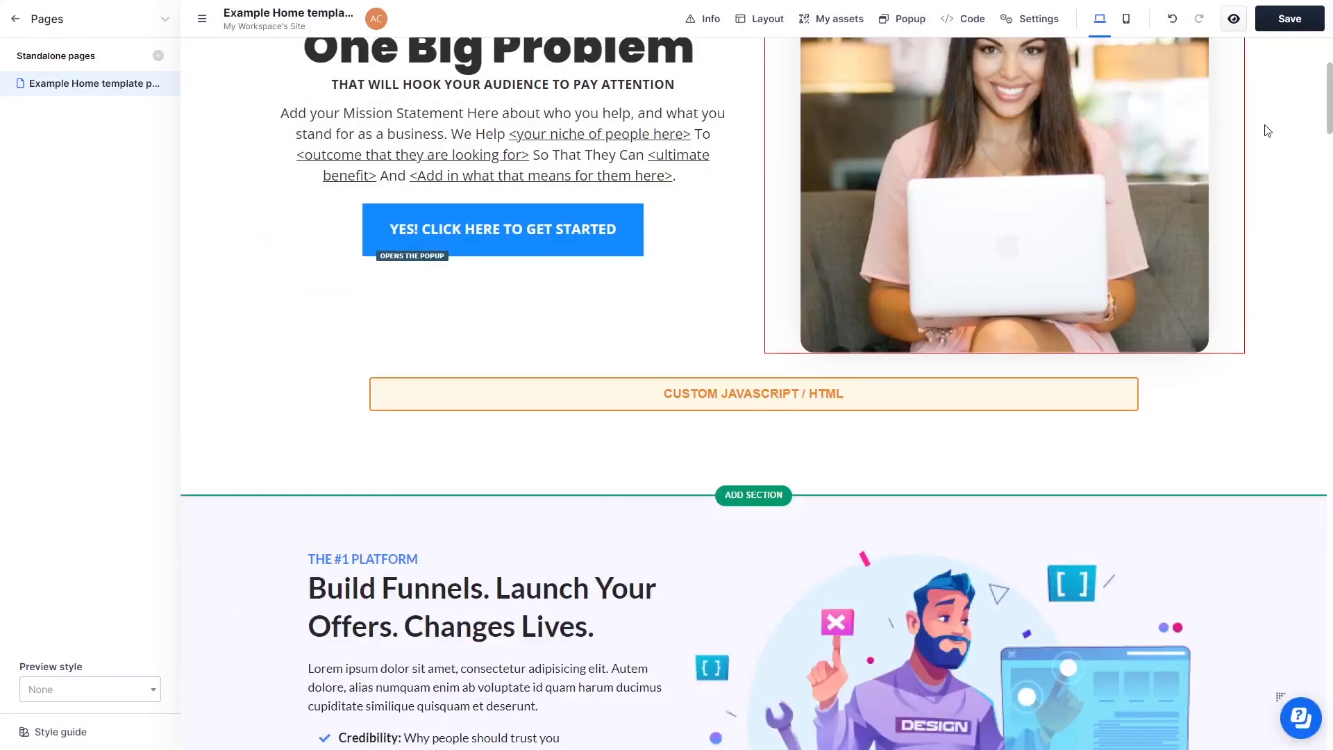
Save the ClickFunnels page and view the live site showing the slider photos.
click(1289, 18)
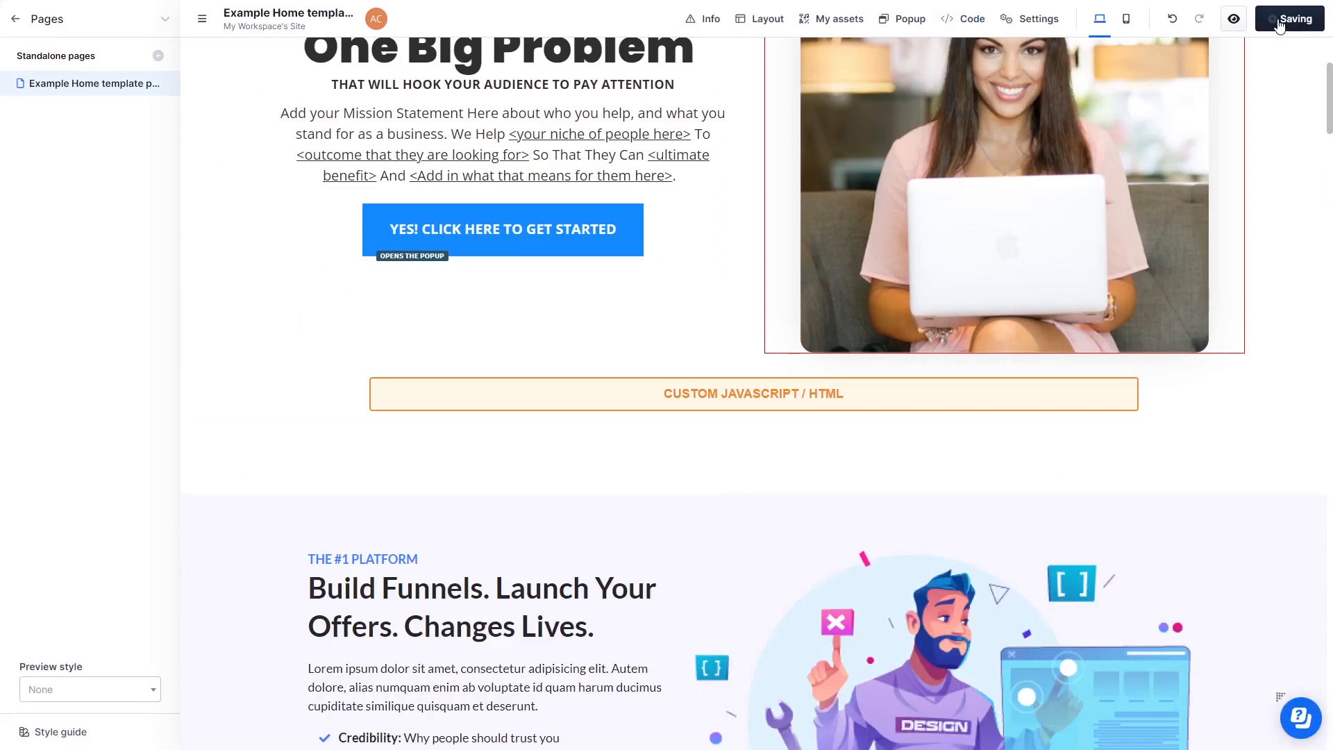
mouse_move(1279, 31)
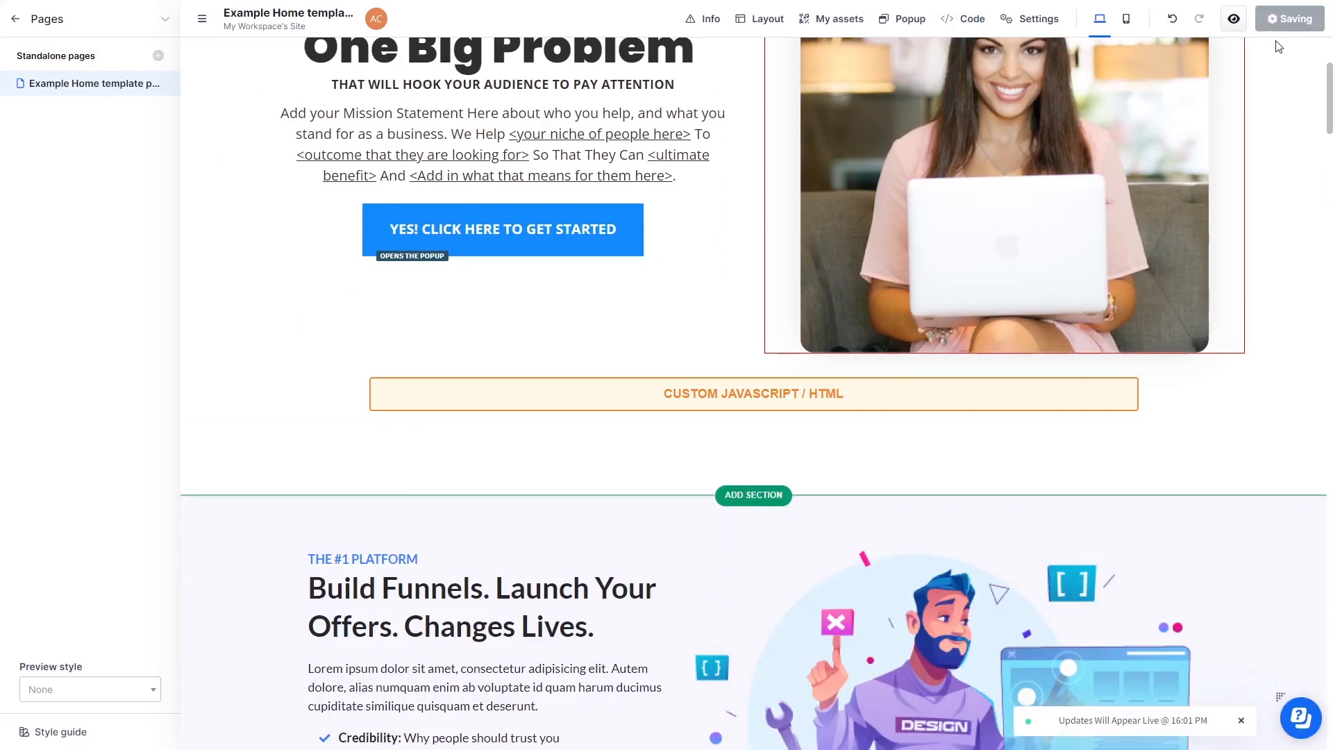
click(1232, 19)
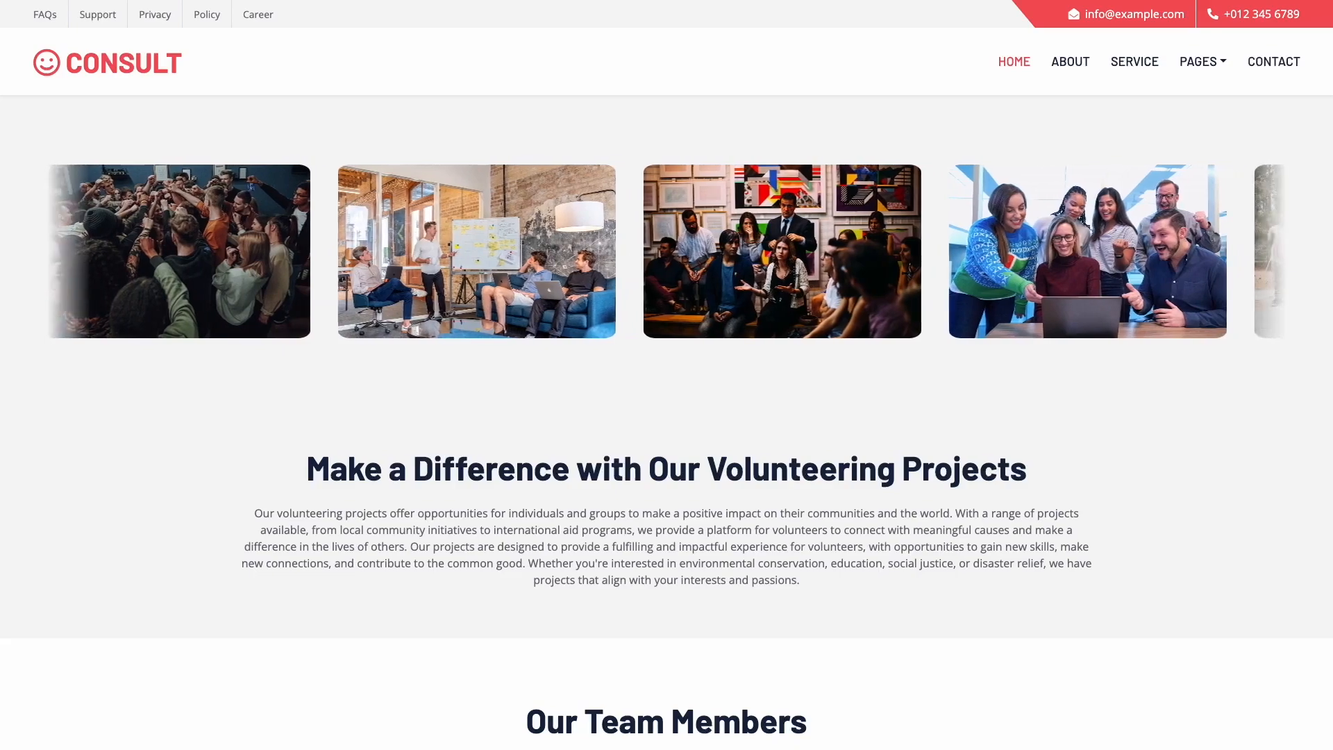